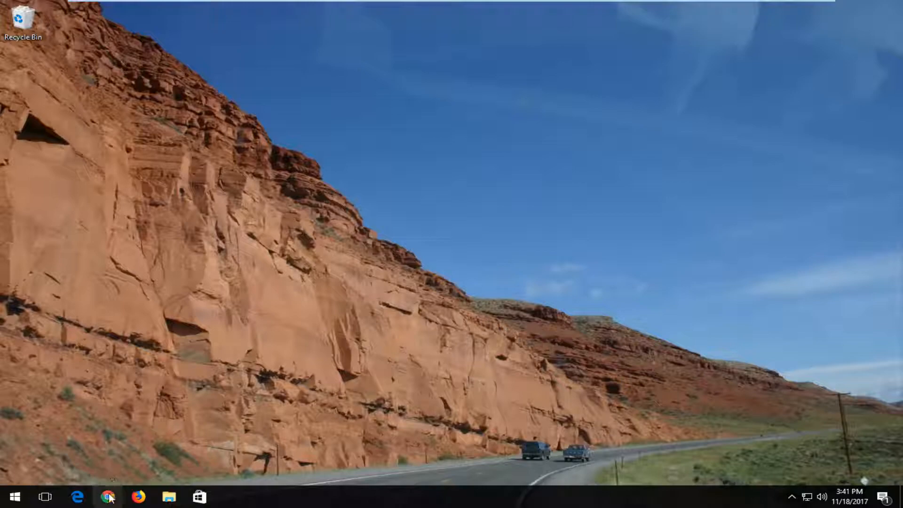
Launch Chrome and show the More tools submenu from the main menu.
click(107, 495)
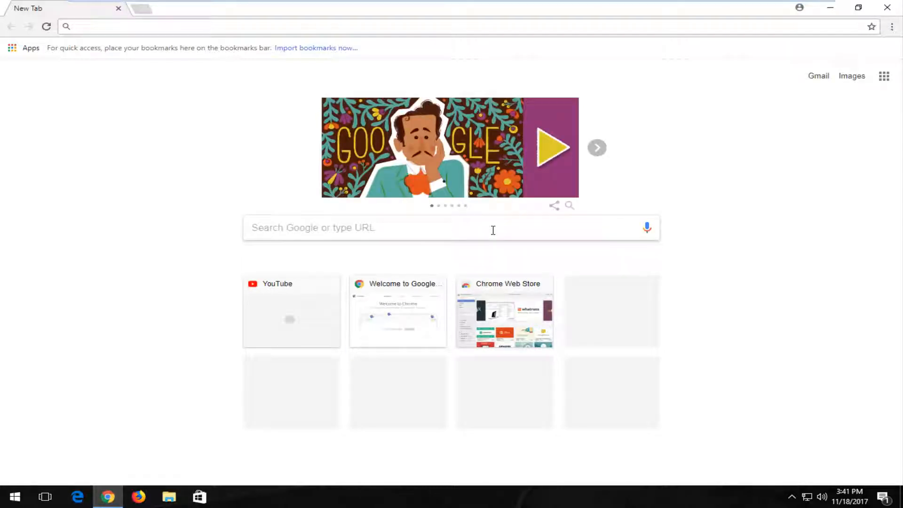
mouse_move(870, 43)
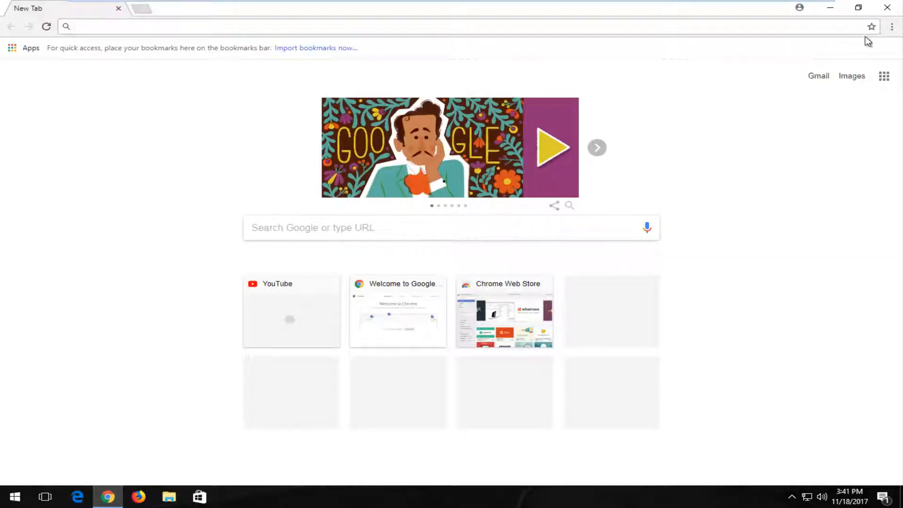
click(891, 26)
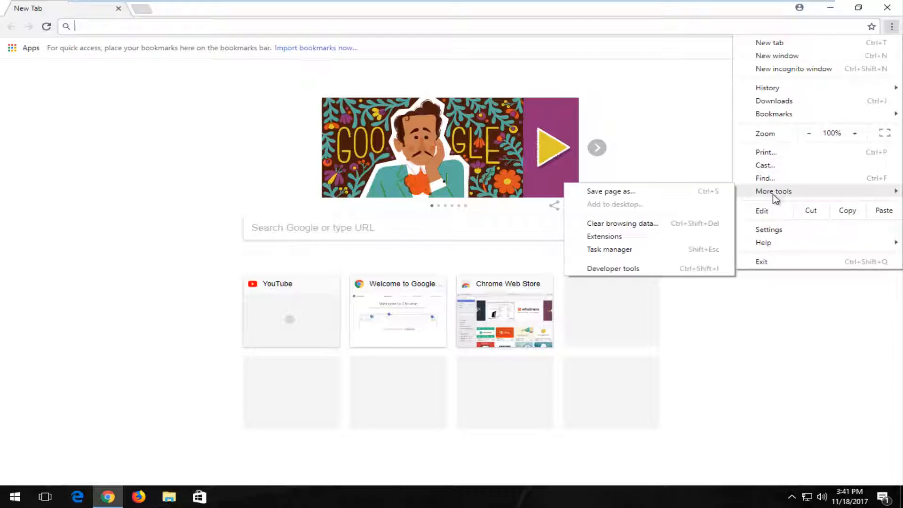
mouse_move(781, 183)
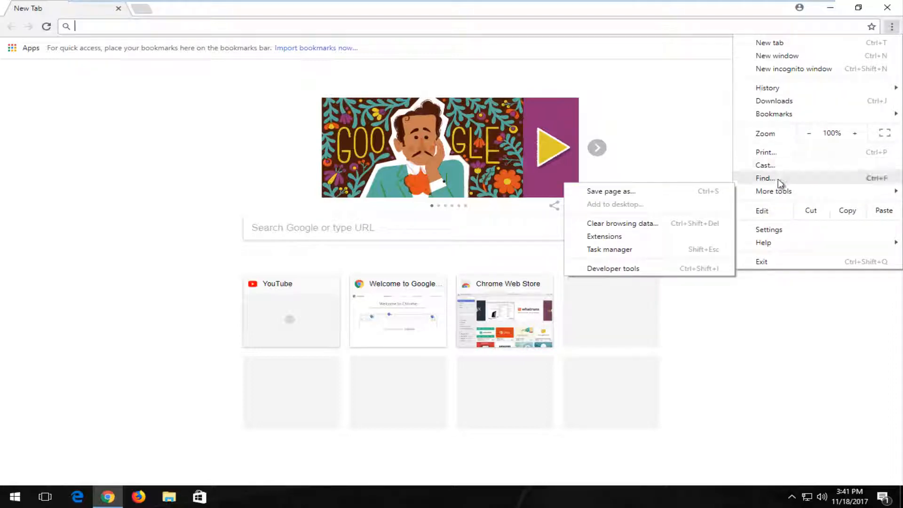
mouse_move(762, 196)
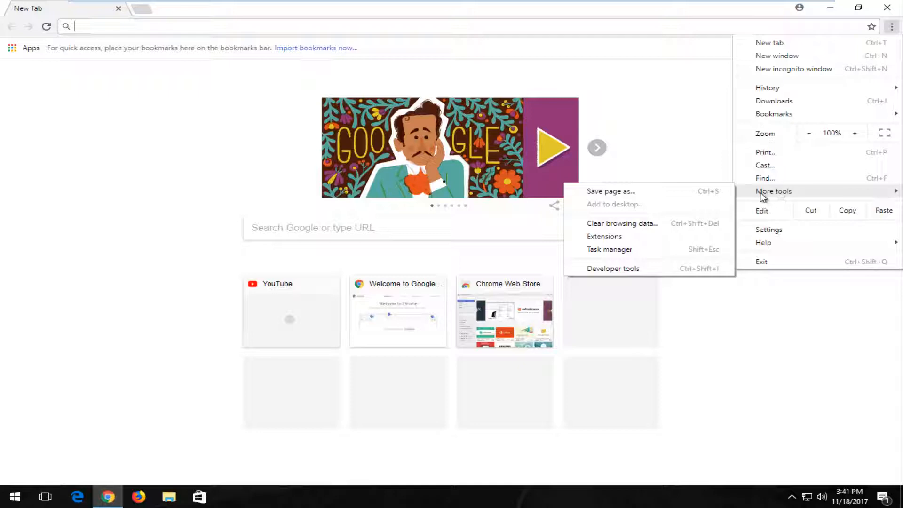
Show the chrome://extensions page, which reports no extensions installed.
click(604, 237)
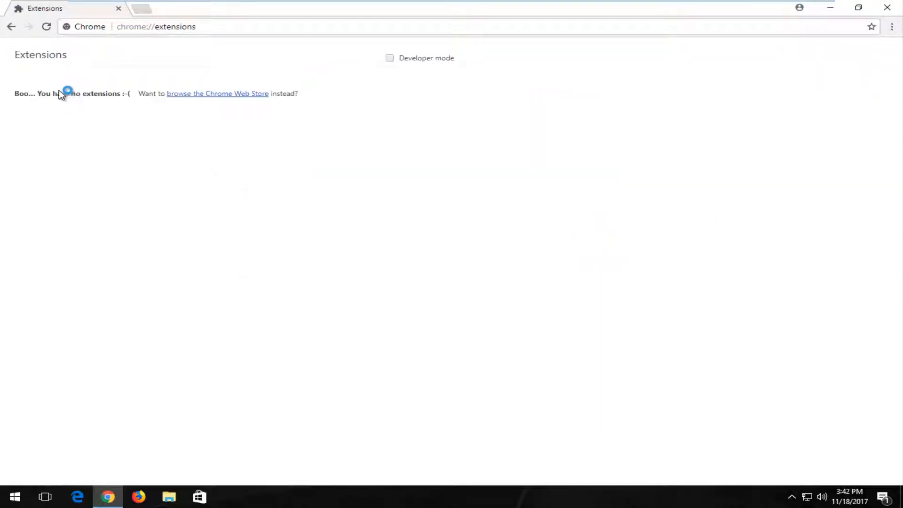
mouse_move(31, 125)
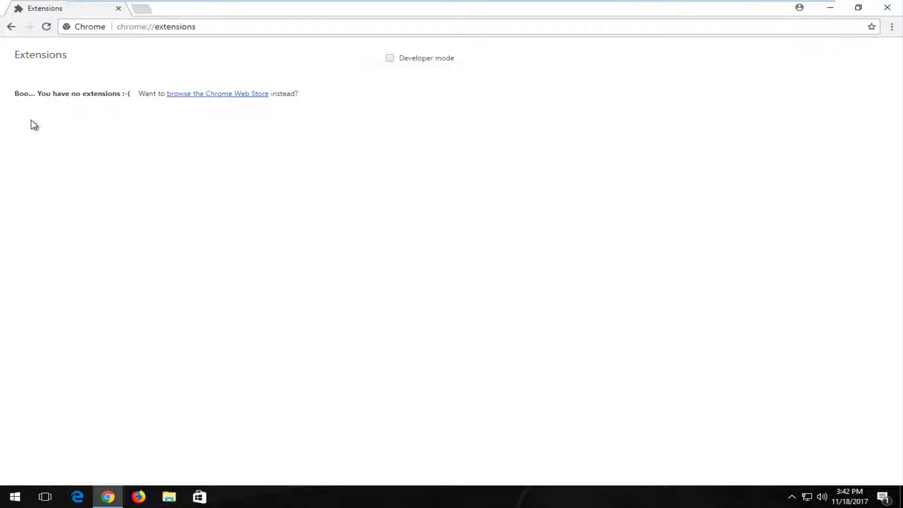
mouse_move(34, 86)
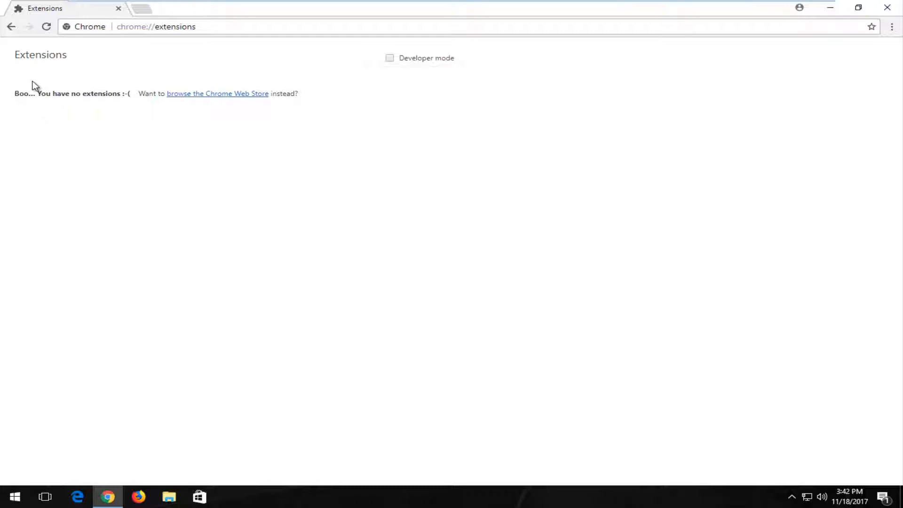
mouse_move(39, 79)
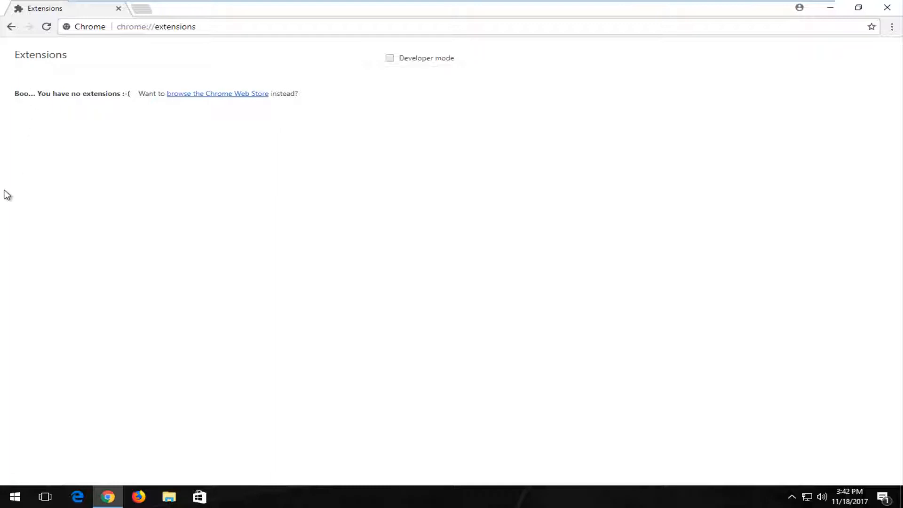
mouse_move(23, 112)
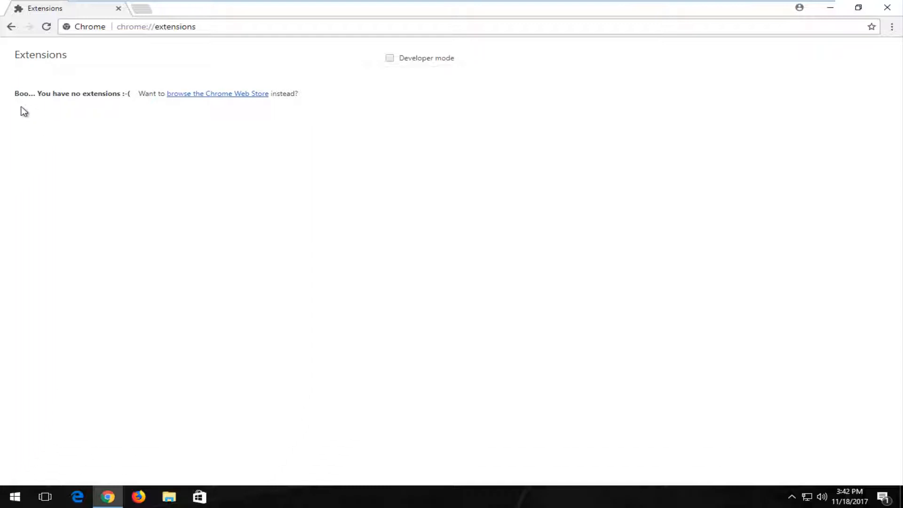
mouse_move(188, 90)
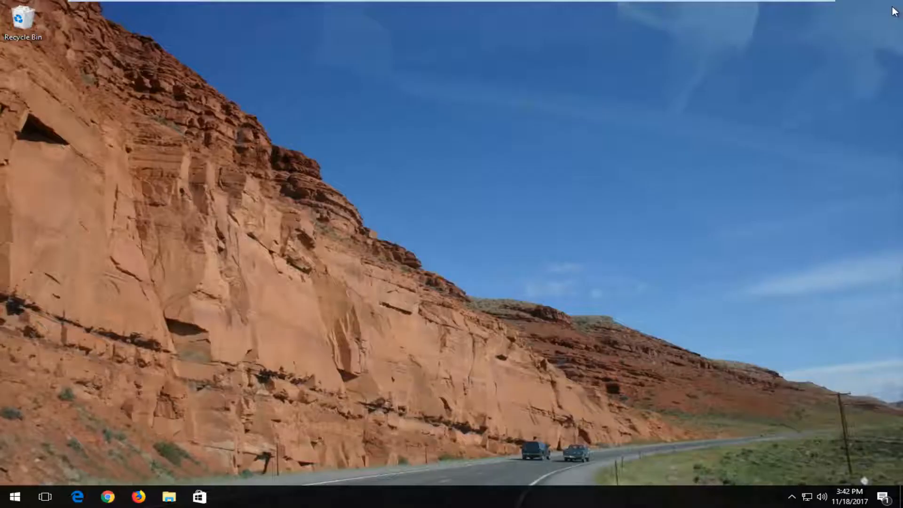
Search Start for Command Prompt and run it as administrator.
click(15, 494)
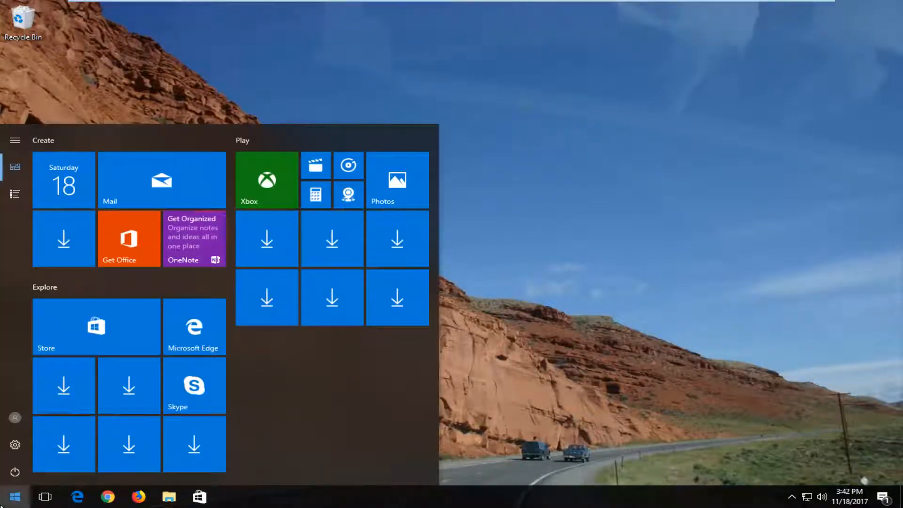
text(command prompt)
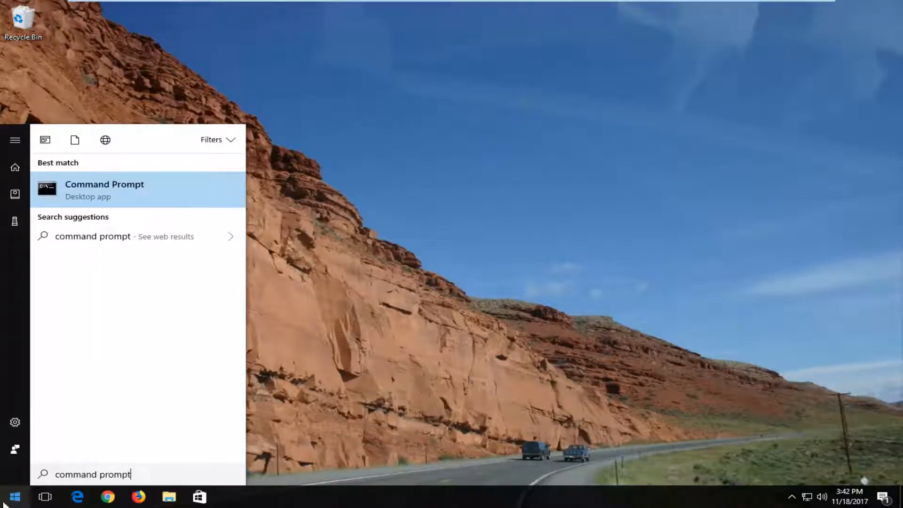
right_click(104, 190)
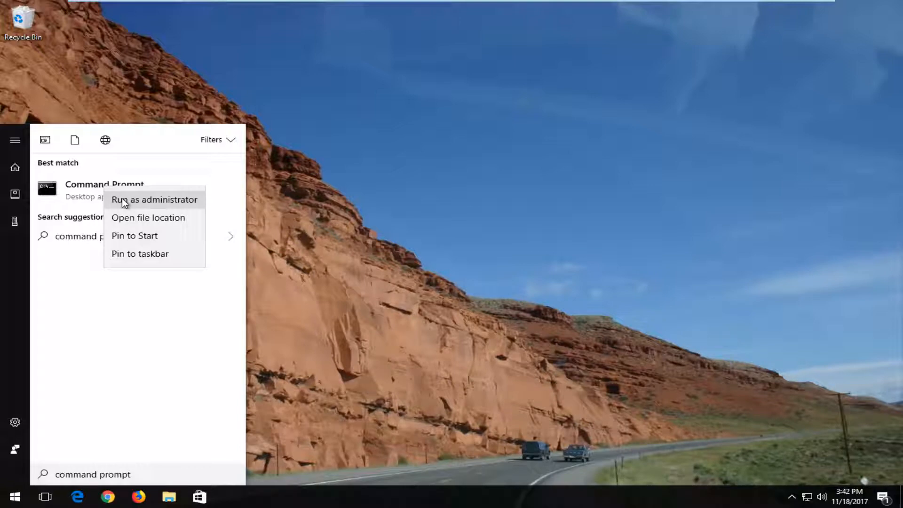
click(154, 199)
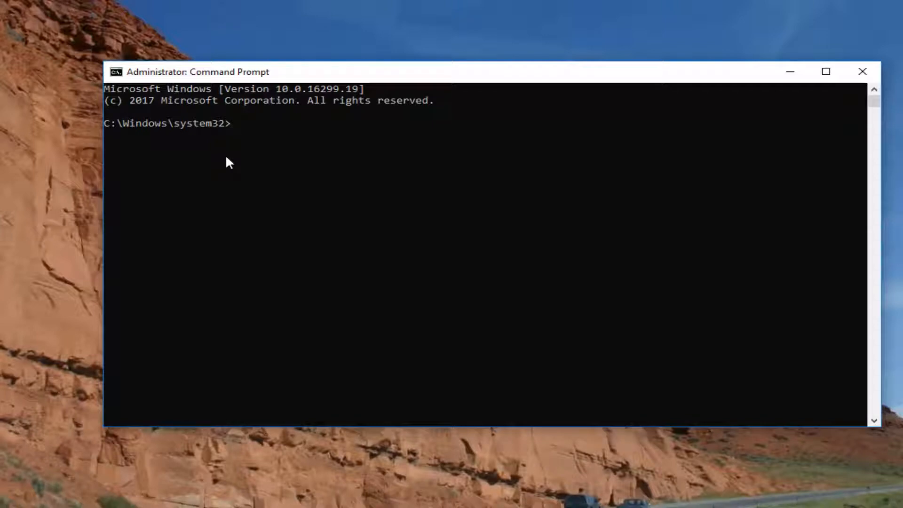
Flush the DNS resolver cache with ipconfig /flushdns.
text(ipconfig /)
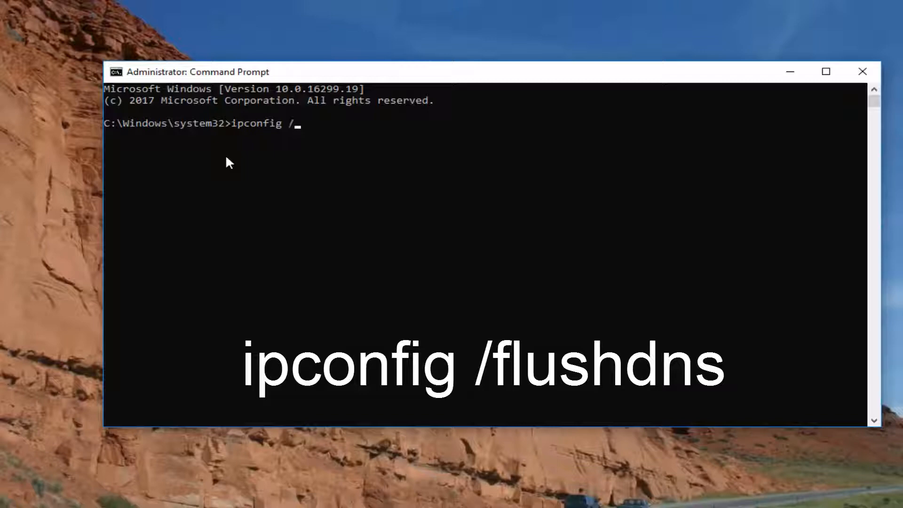
text(flushdns)
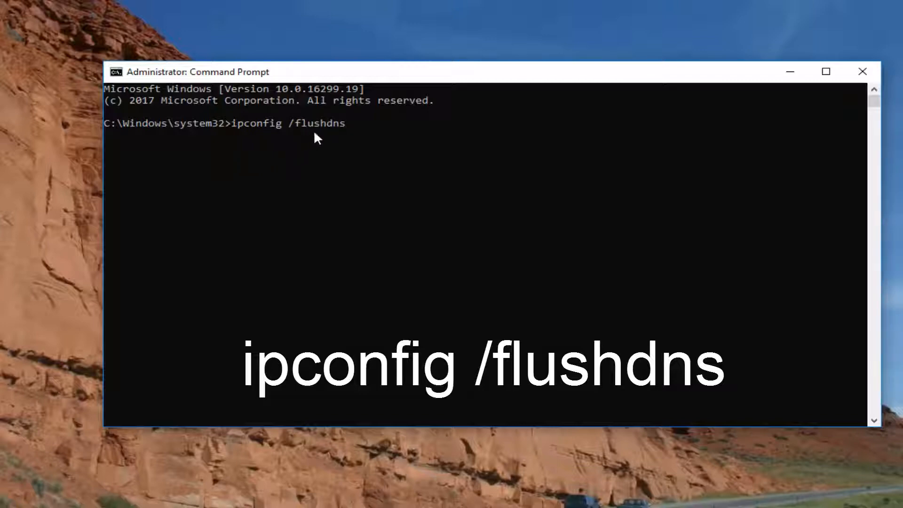
mouse_move(297, 124)
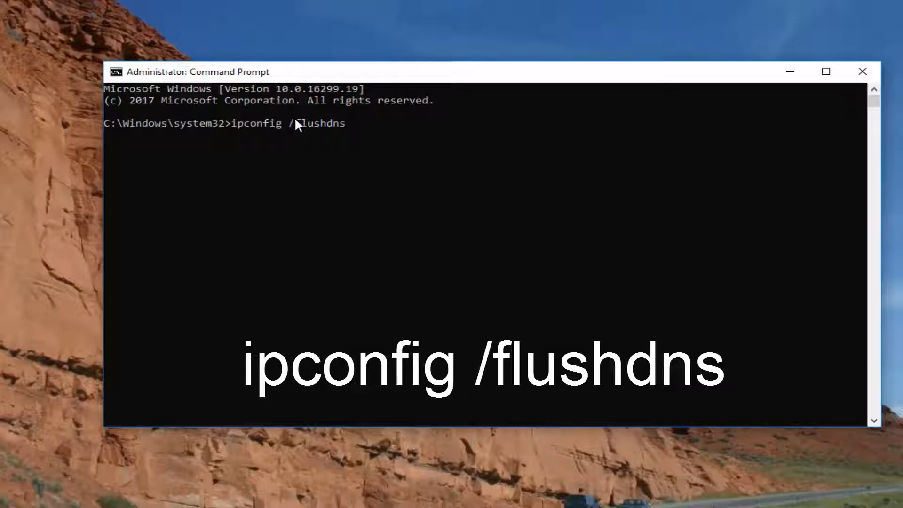
mouse_move(249, 132)
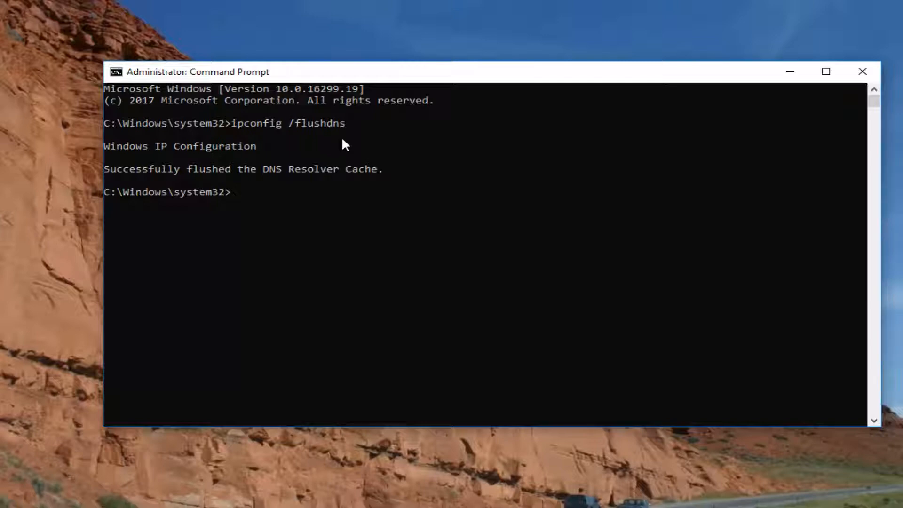
Reset the Winsock catalog with netsh winsock reset.
text(netsh winsock rese)
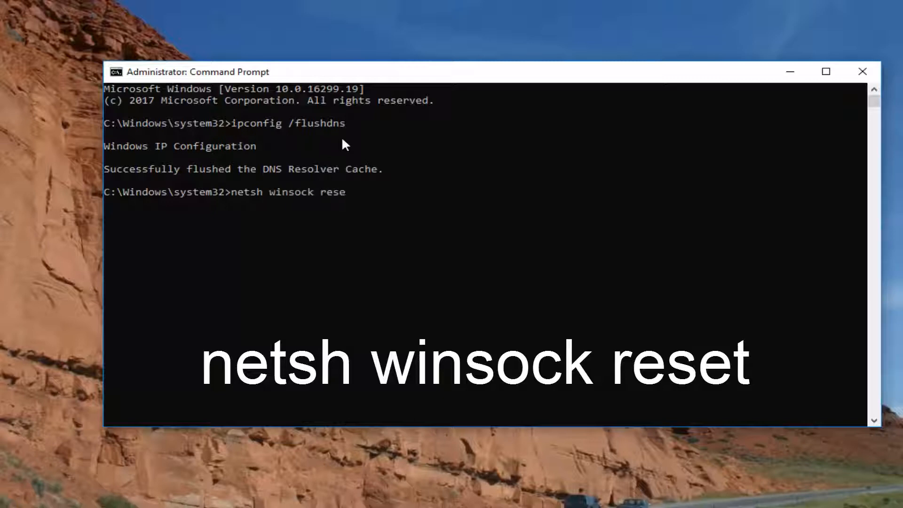
text(t)
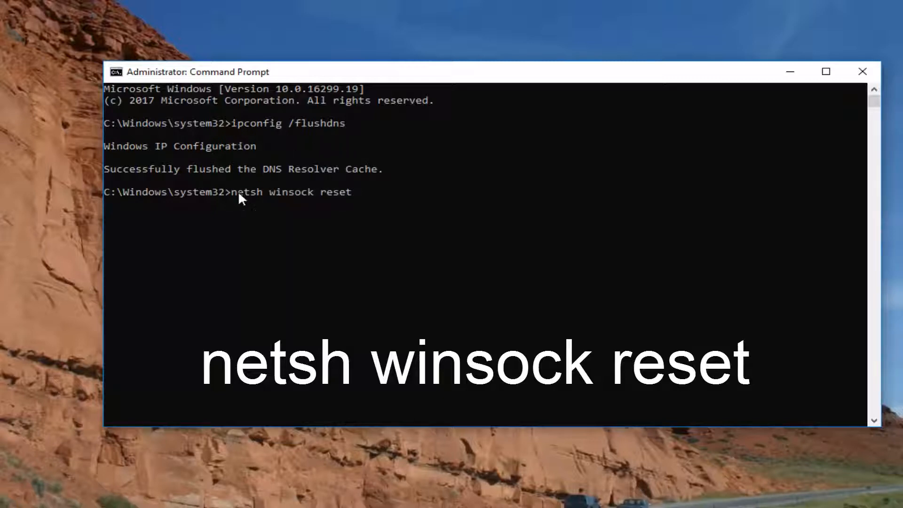
mouse_move(279, 205)
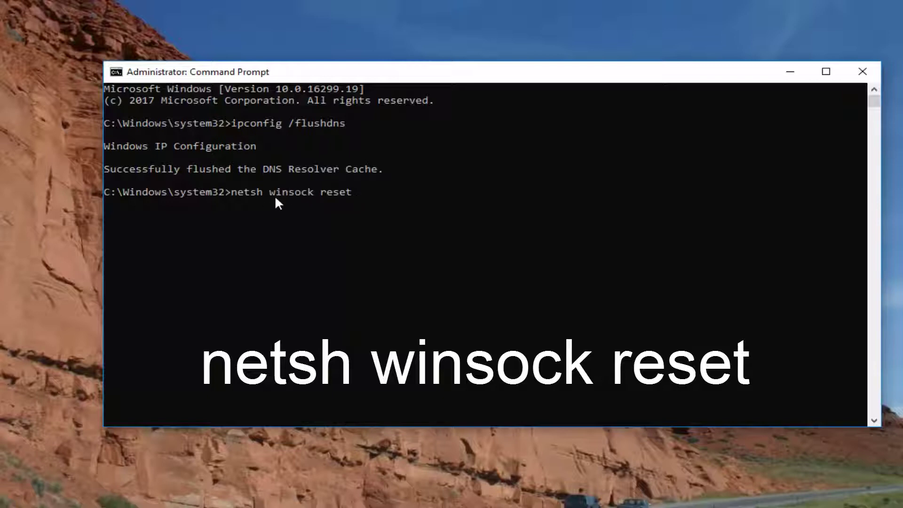
mouse_move(338, 207)
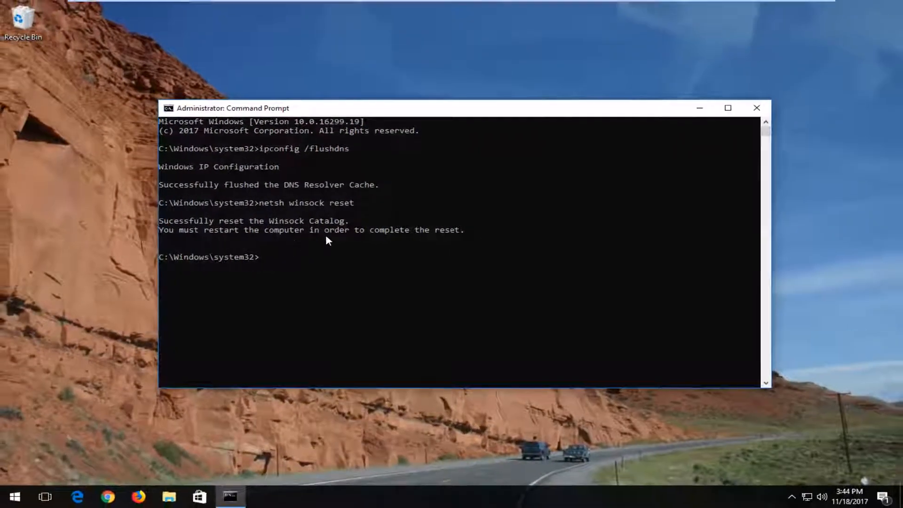
Close the Command Prompt window, returning to the desktop.
click(757, 107)
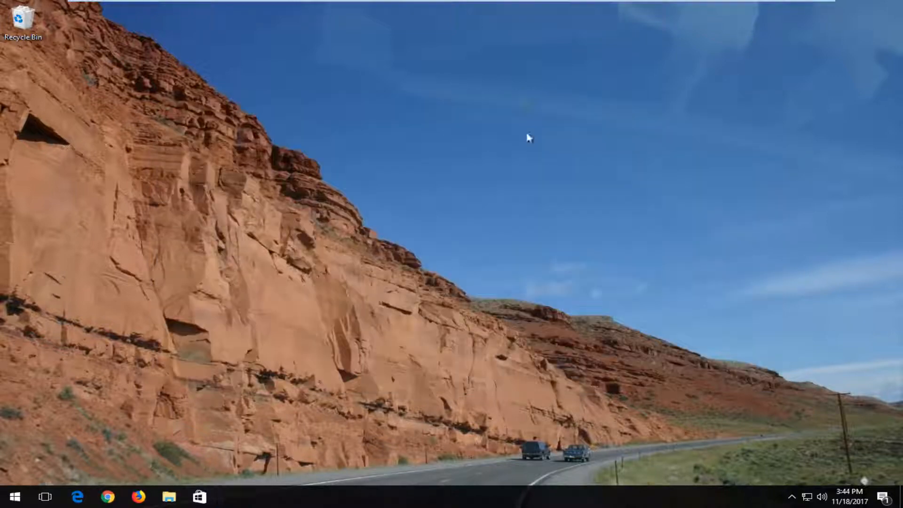
mouse_move(427, 173)
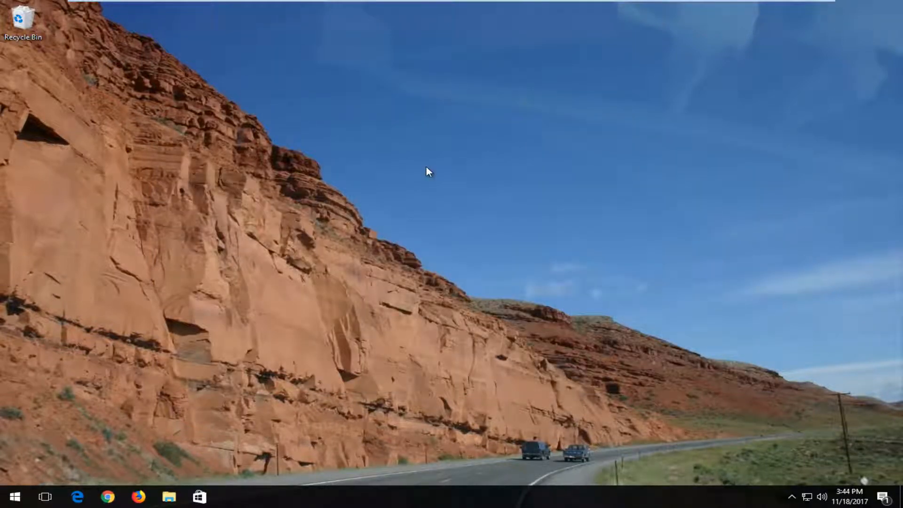